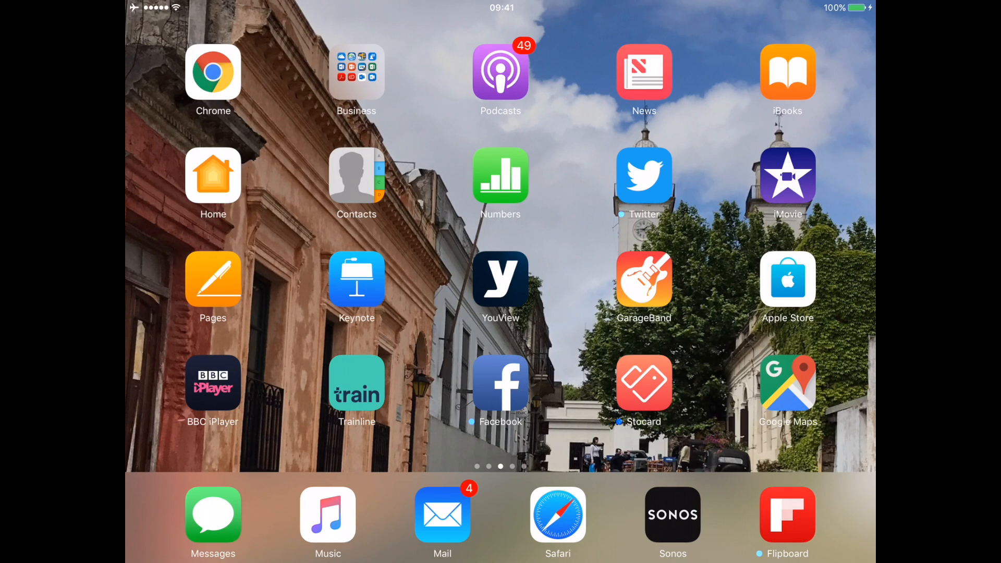
Step: Launch iMovie from the Home Screen
{"action": "left_click", "coordinate": [787, 176]}
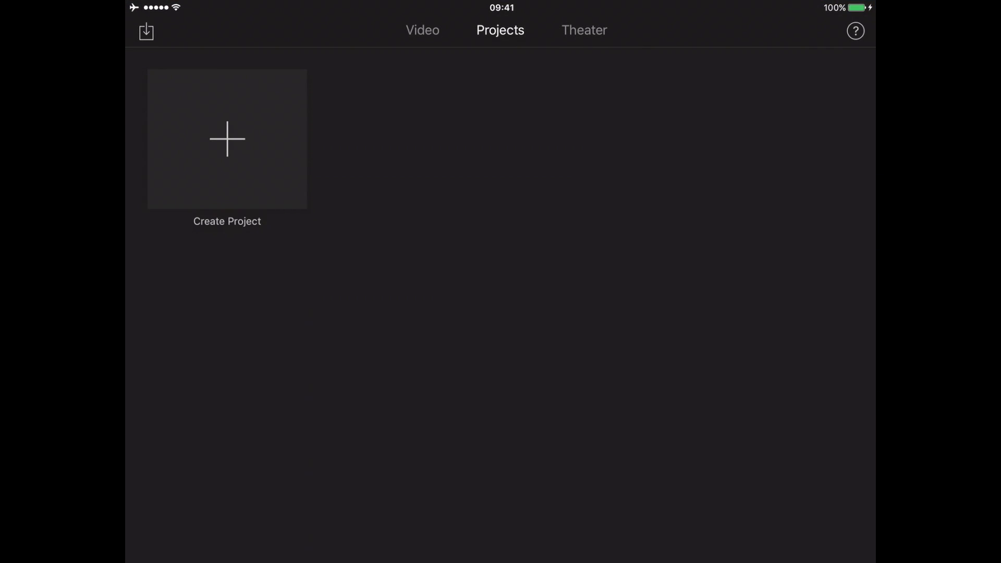
Step: Start a new project from the Projects tab
{"action": "left_click", "coordinate": [226, 139]}
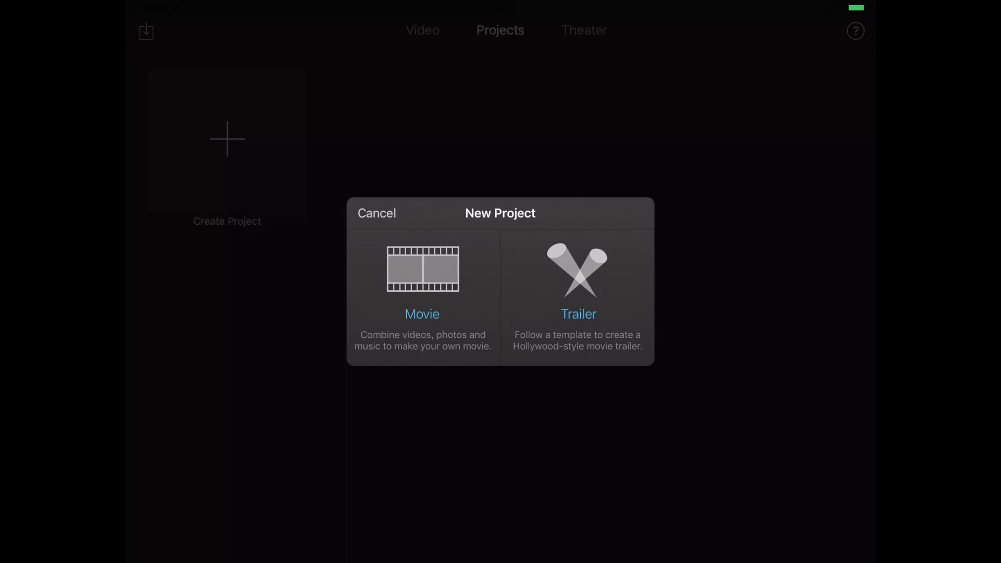
Step: Choose Movie as the new project type
{"action": "left_click", "coordinate": [422, 268]}
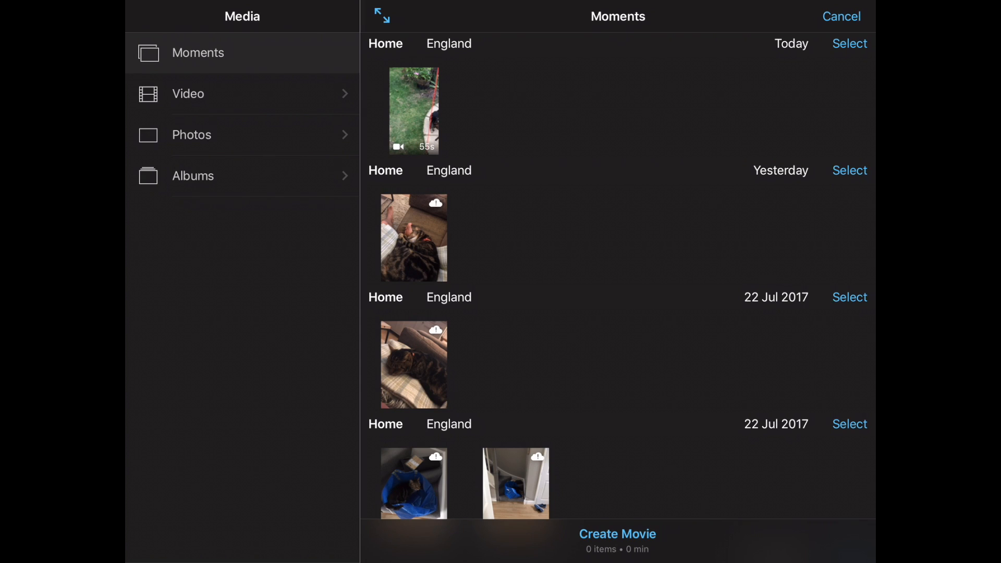
Step: Select today's cat garden video and create the movie from it
{"action": "left_click", "coordinate": [414, 110]}
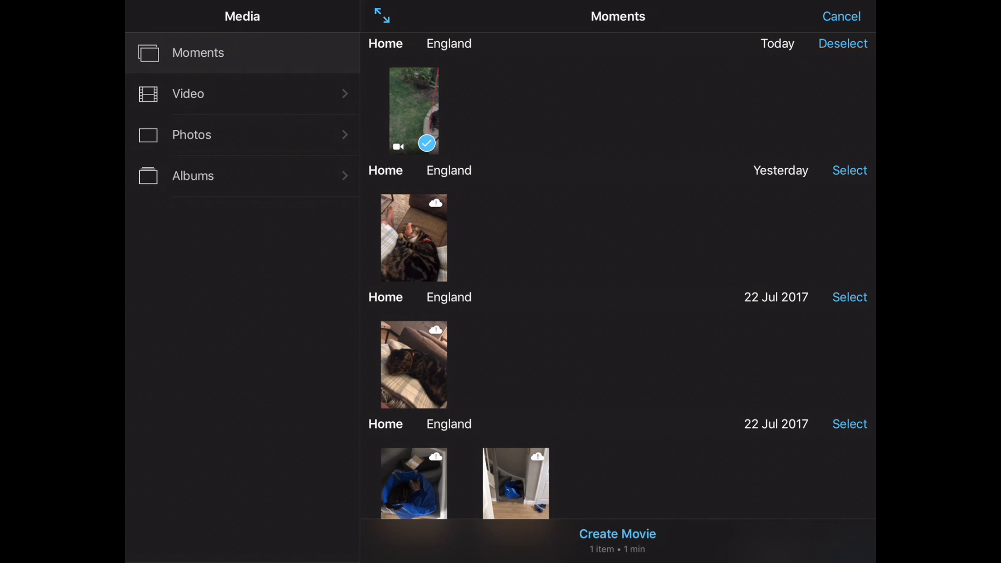
{"action": "left_click", "coordinate": [617, 534]}
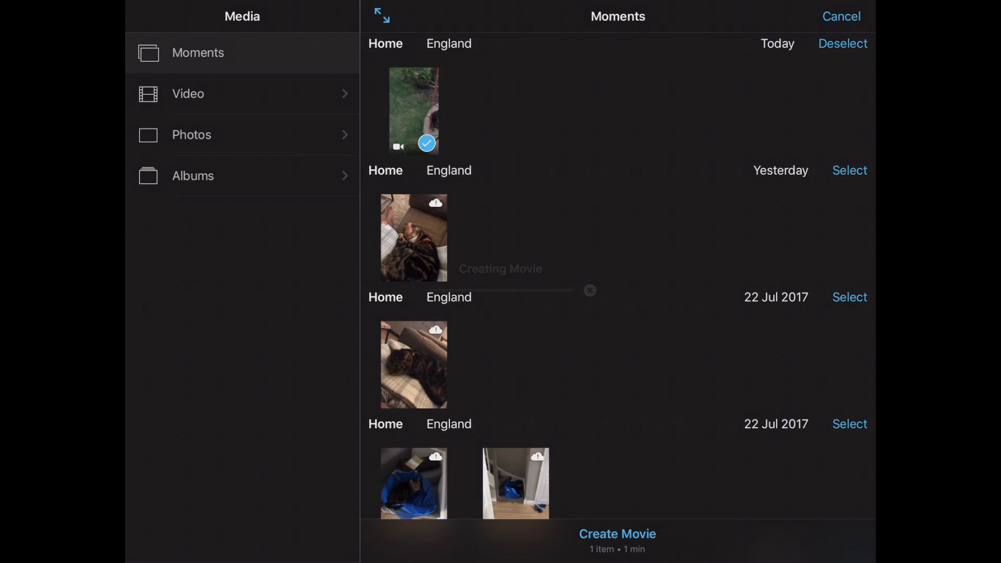
{"action": "left_click", "coordinate": [617, 534]}
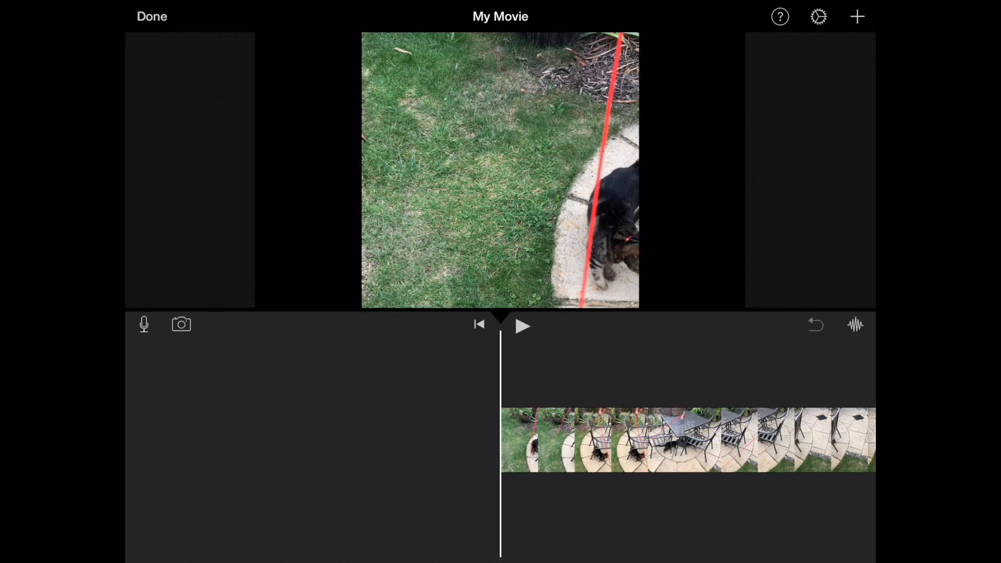
Step: Preview the garden footage and select the clip for editing
{"action": "left_click", "coordinate": [523, 326]}
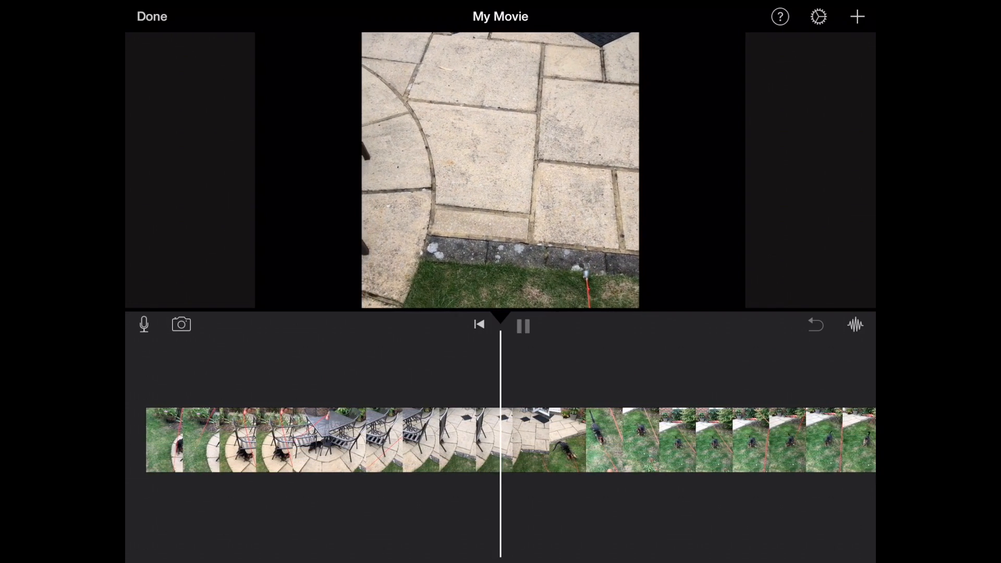
{"action": "left_click", "coordinate": [523, 325]}
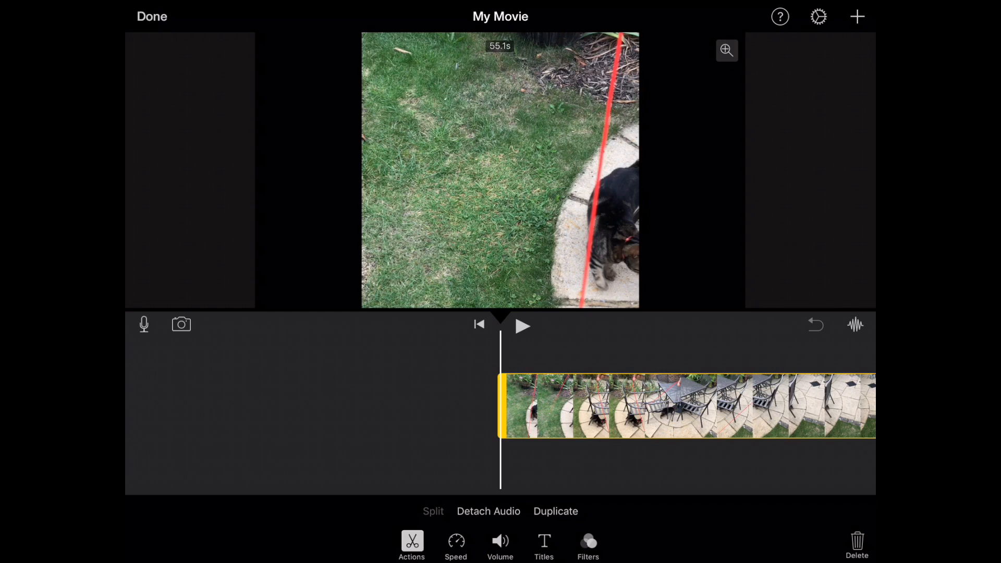
Step: Detach the garden clip's audio into a separate track
{"action": "left_click", "coordinate": [487, 511]}
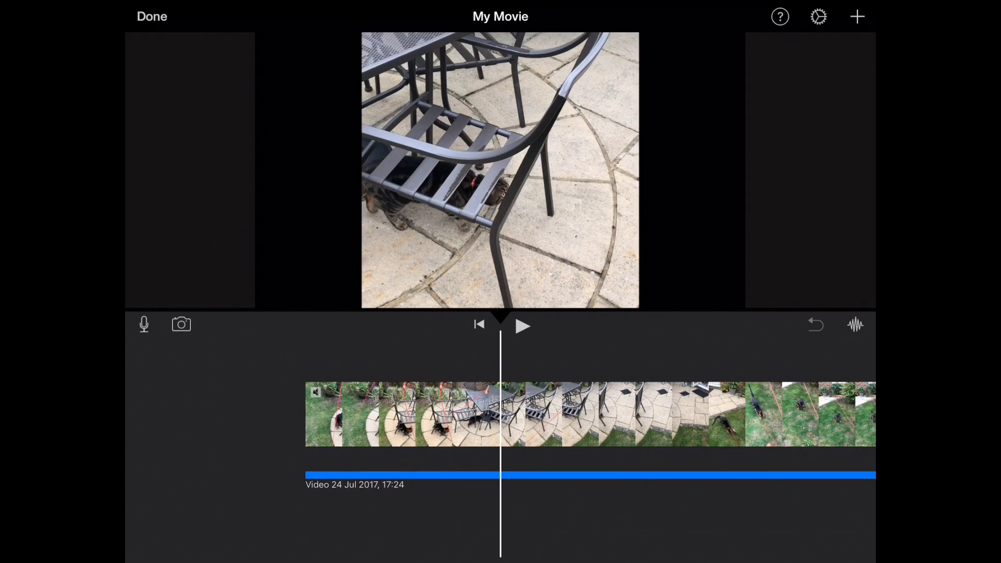
Step: Return the timeline to the start and select the blue detached audio track
{"action": "scroll", "scroll_direction": "left", "scroll_amount": 3}
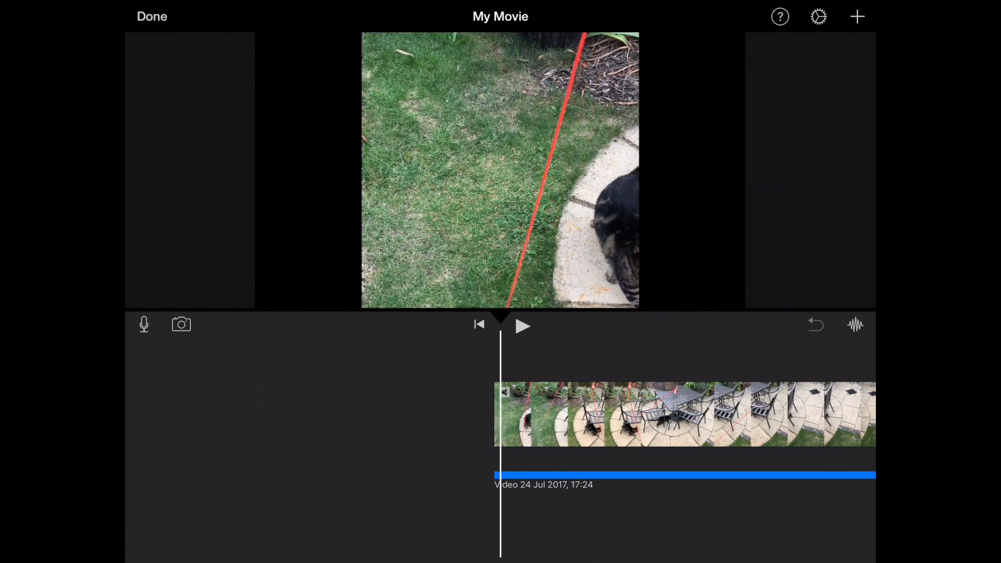
{"action": "left_click", "coordinate": [683, 413]}
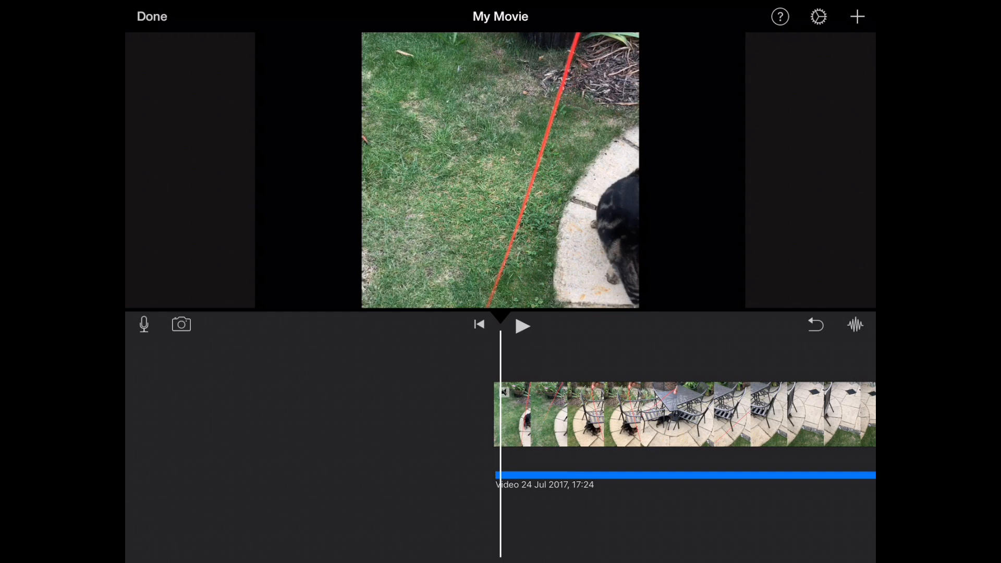
{"action": "left_click", "coordinate": [683, 414]}
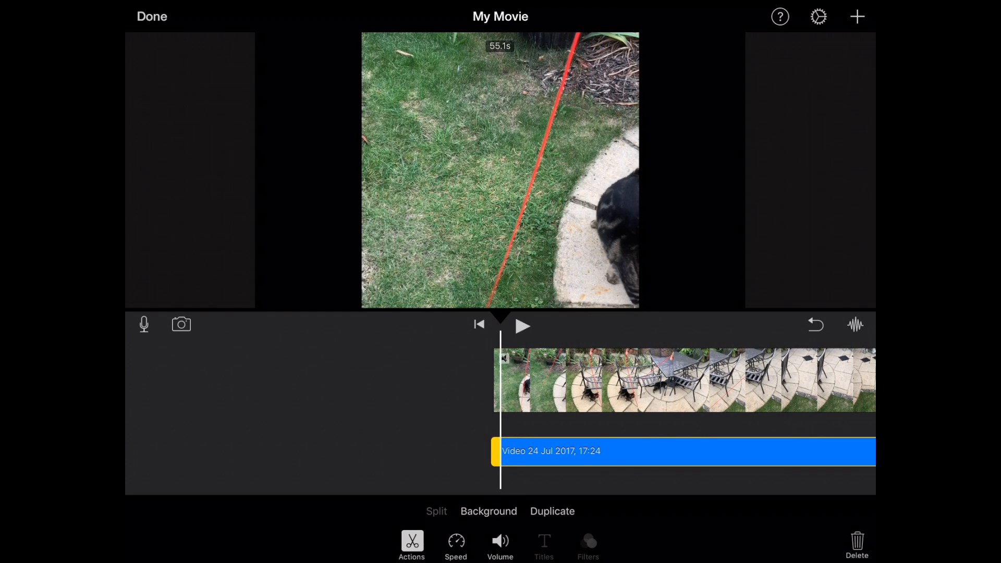
Step: Show the Volume settings for the detached audio track
{"action": "left_click", "coordinate": [500, 544]}
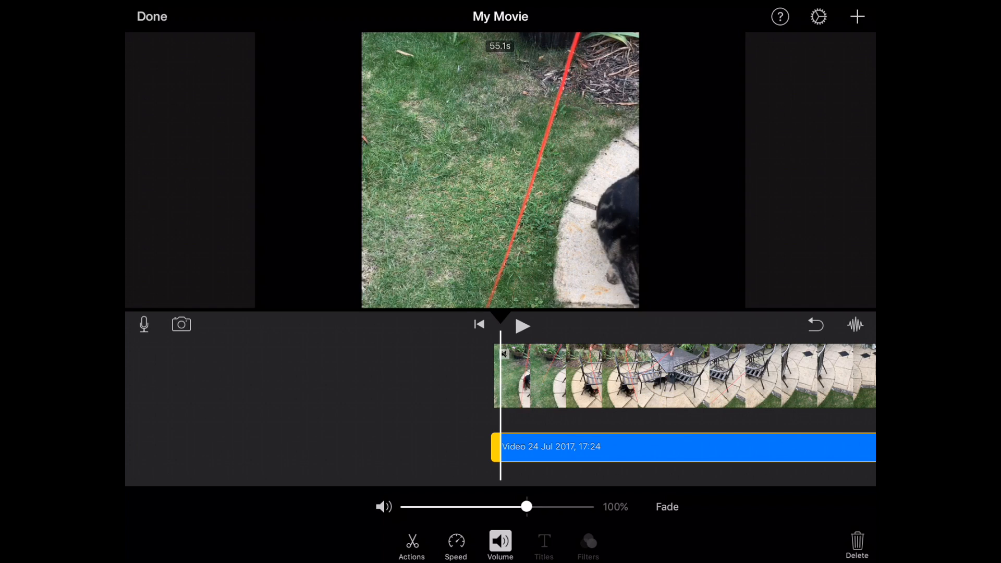
Step: Adjust the detached audio's volume slider, settling at about 102%
{"action": "left_click_drag", "start_coordinate": [527, 506], "coordinate": [437, 506]}
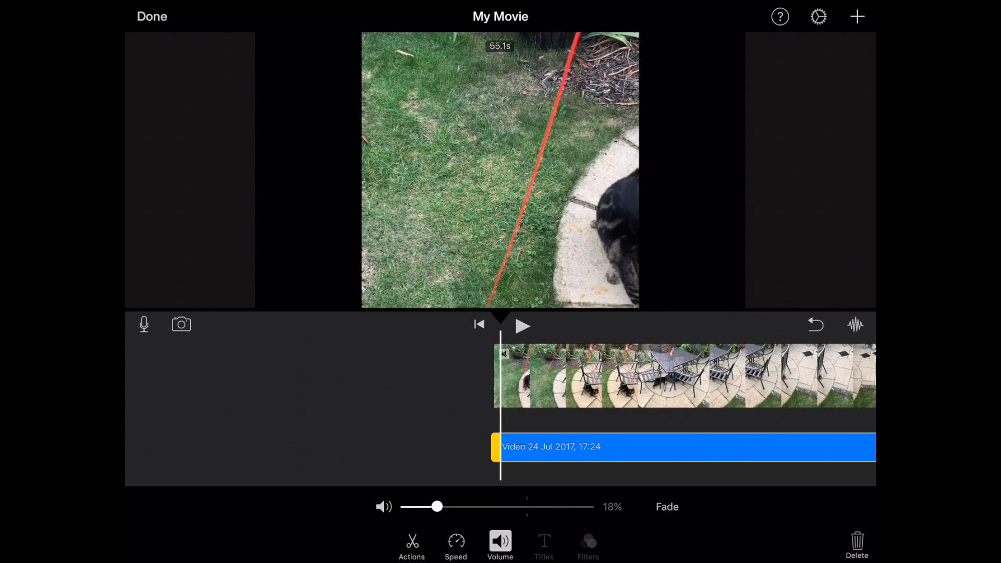
{"action": "left_click_drag", "start_coordinate": [438, 506], "coordinate": [472, 506]}
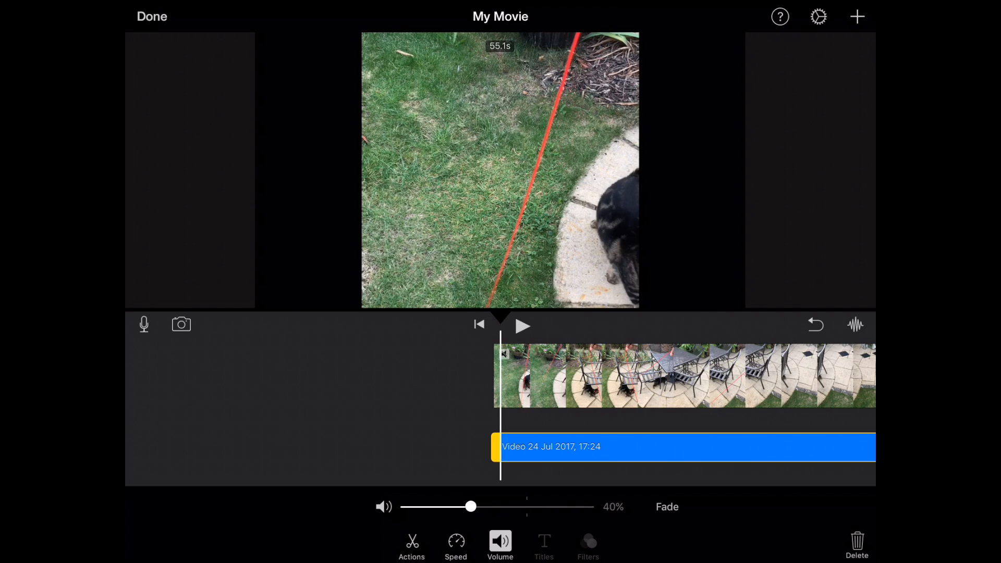
{"action": "left_click_drag", "start_coordinate": [471, 506], "coordinate": [571, 506]}
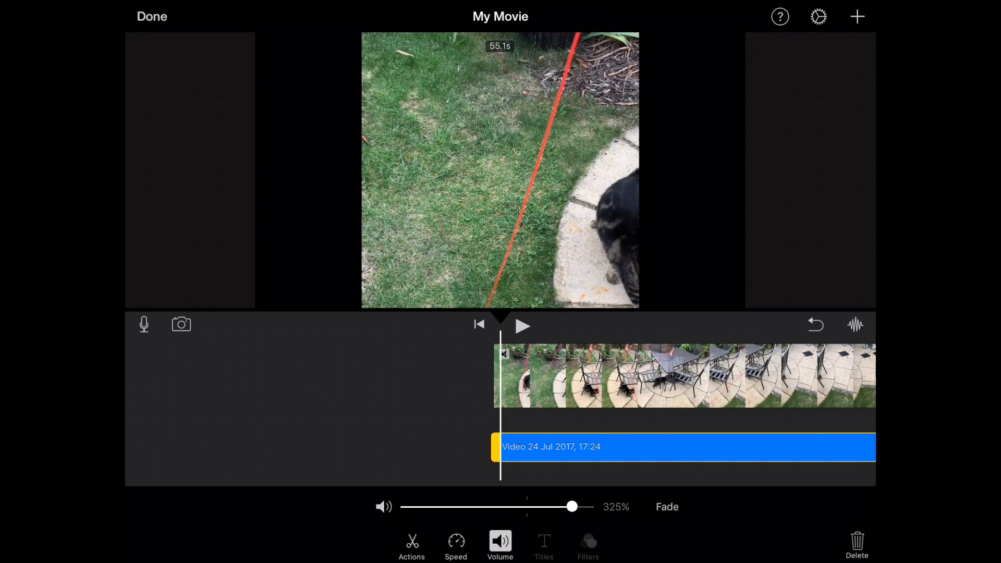
{"action": "left_click_drag", "start_coordinate": [571, 506], "coordinate": [587, 506]}
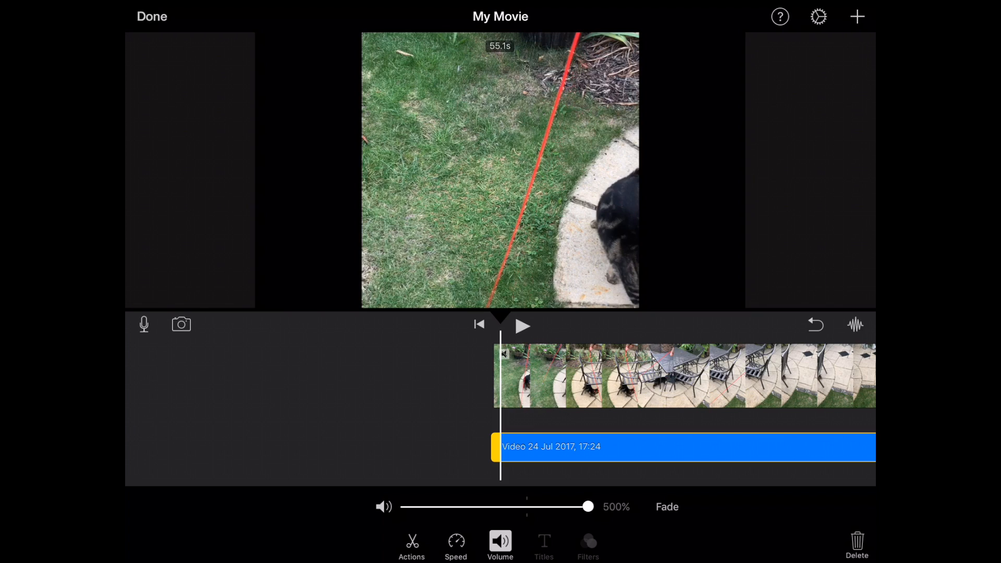
{"action": "left_click_drag", "start_coordinate": [587, 506], "coordinate": [579, 506]}
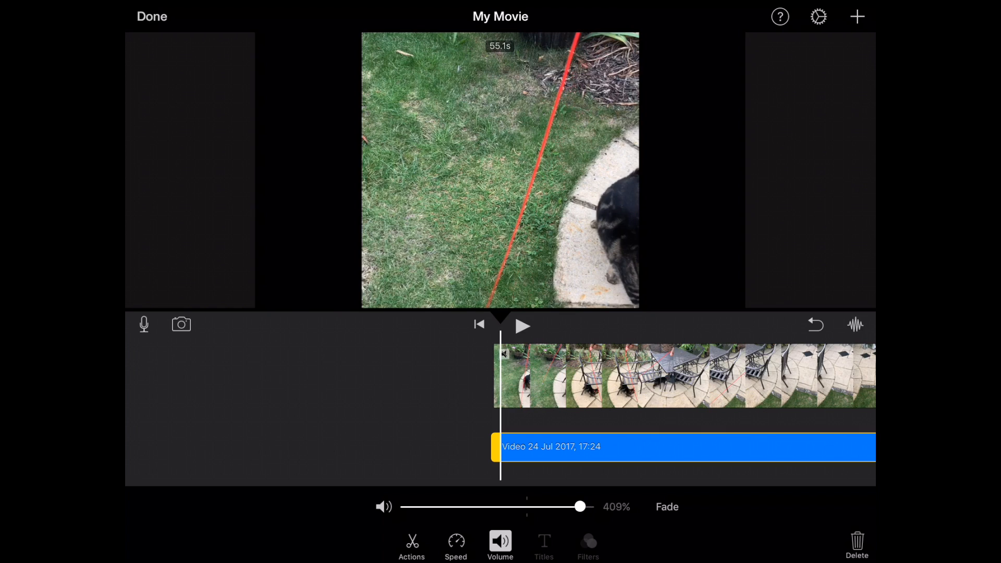
{"action": "left_click_drag", "start_coordinate": [578, 506], "coordinate": [524, 506]}
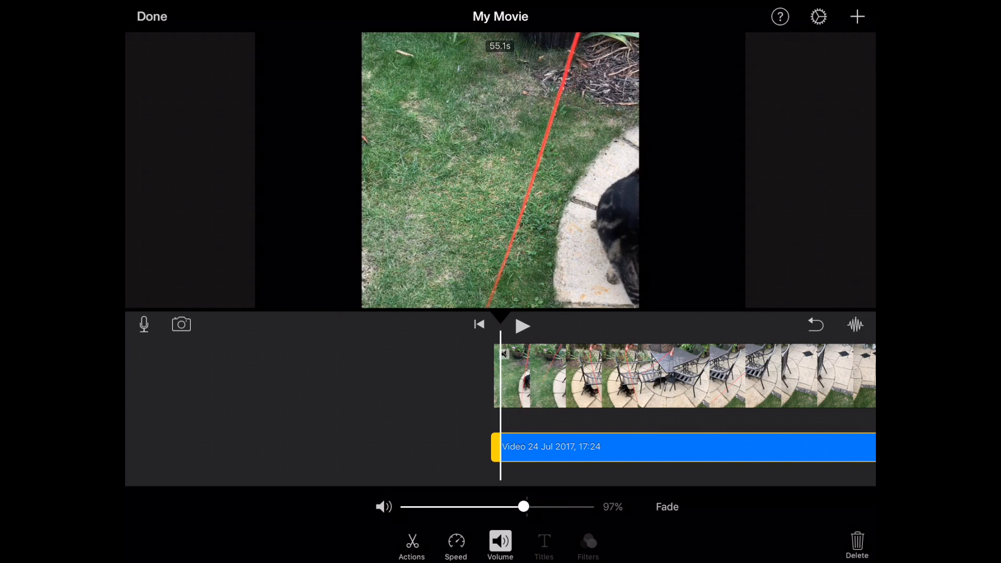
{"action": "left_click_drag", "start_coordinate": [524, 506], "coordinate": [528, 506]}
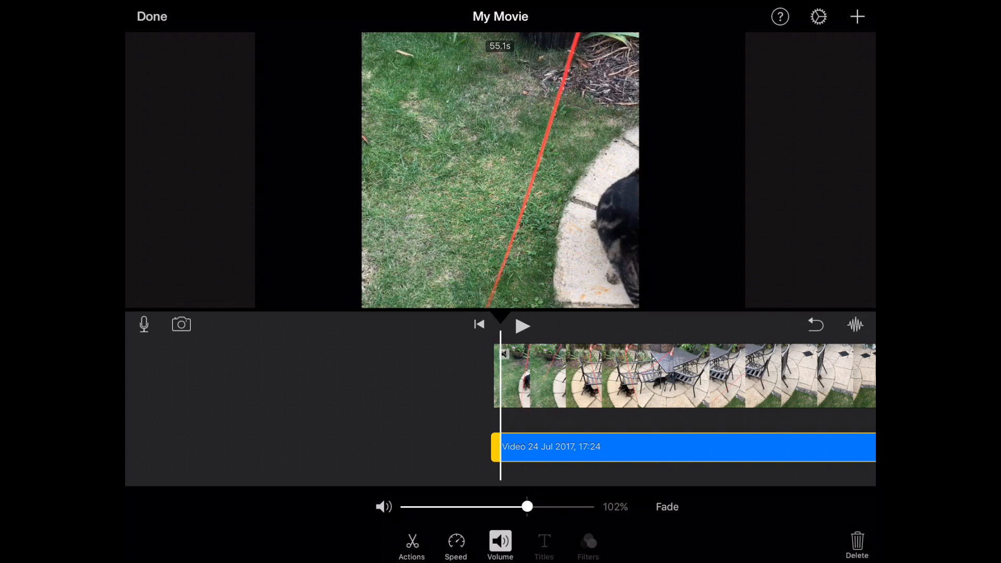
Step: Add a fade-in at the start of the detached garden audio
{"action": "left_click", "coordinate": [500, 446]}
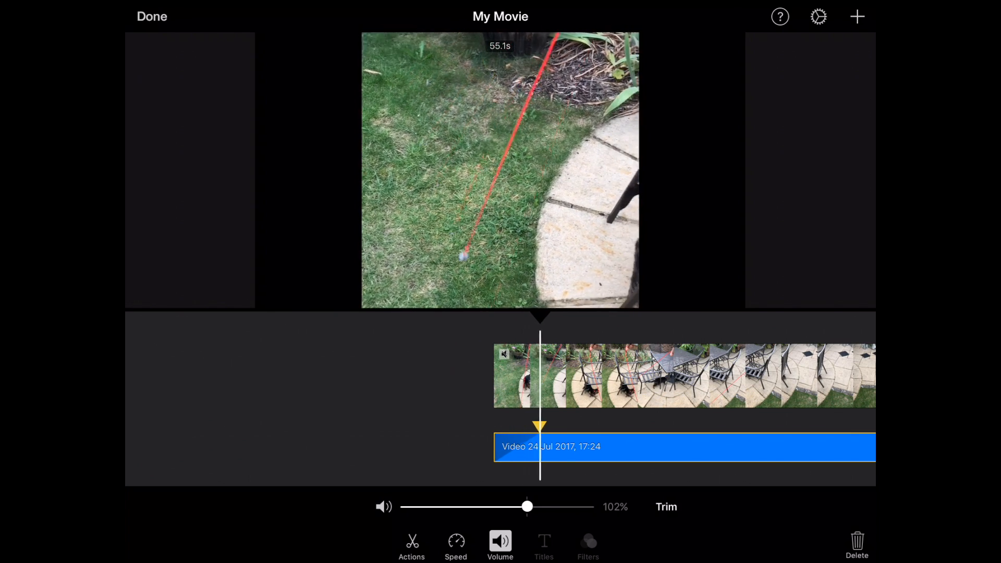
{"action": "left_click_drag", "start_coordinate": [540, 375], "coordinate": [737, 376]}
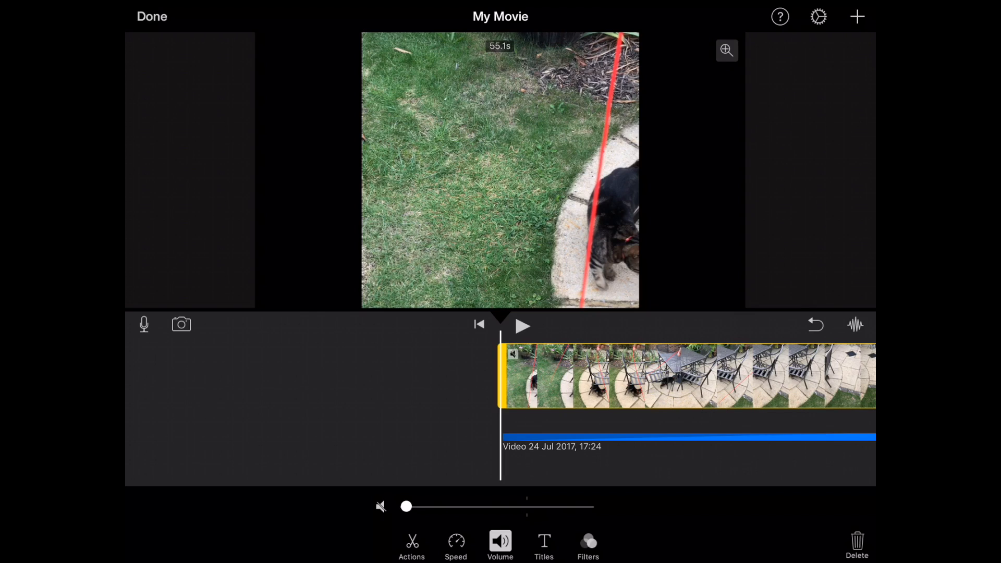
Step: Open the media browser and switch to its Audio library
{"action": "left_click", "coordinate": [856, 17]}
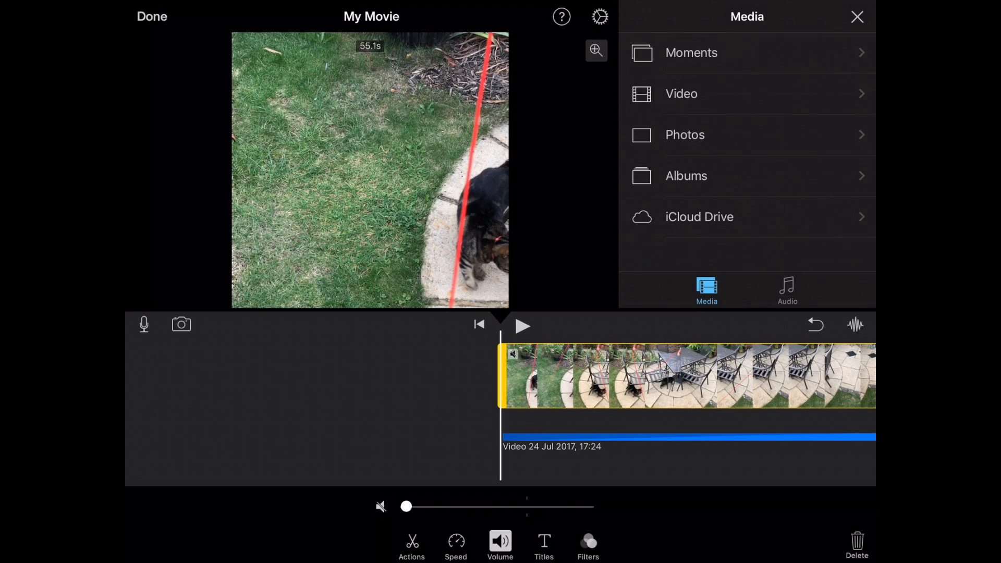
{"action": "left_click", "coordinate": [787, 291]}
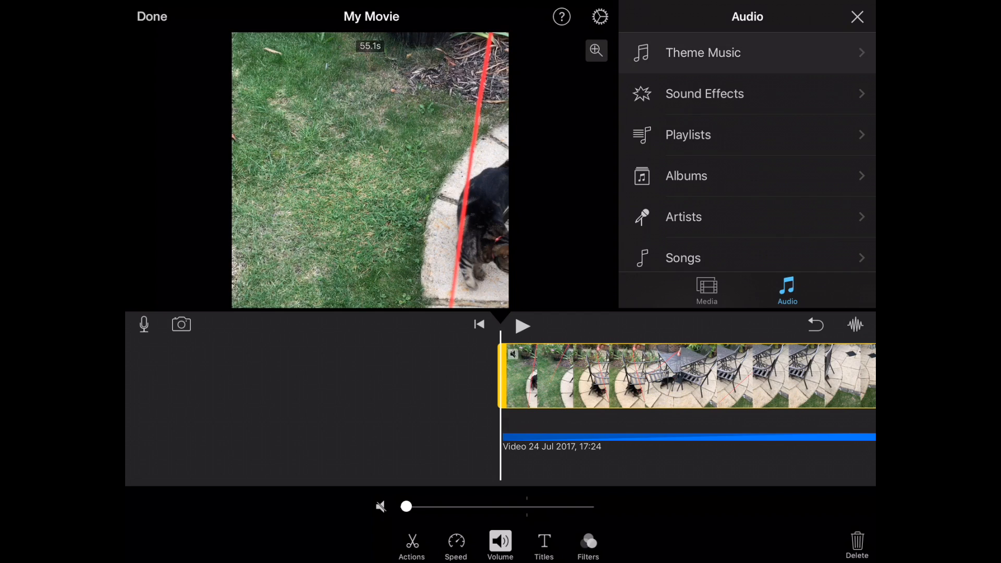
Step: Preview the Playful theme music and add it as a track beneath the video
{"action": "left_click", "coordinate": [703, 52]}
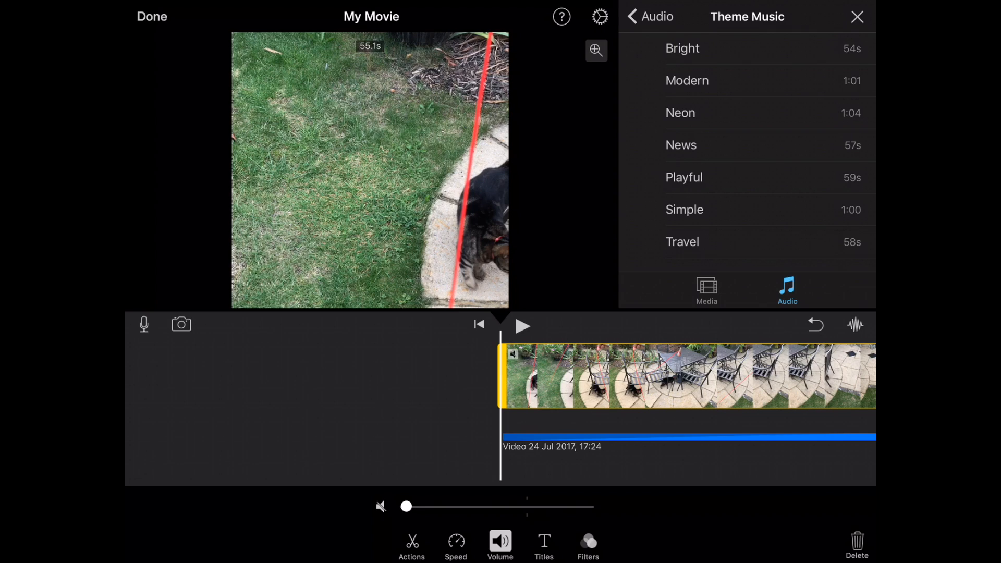
{"action": "left_click", "coordinate": [683, 177]}
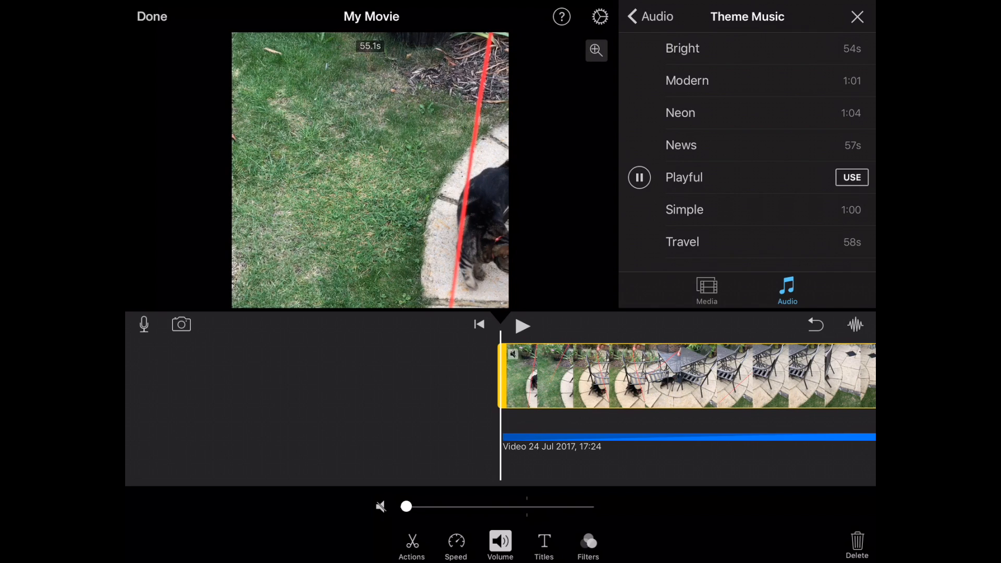
{"action": "left_click", "coordinate": [638, 177]}
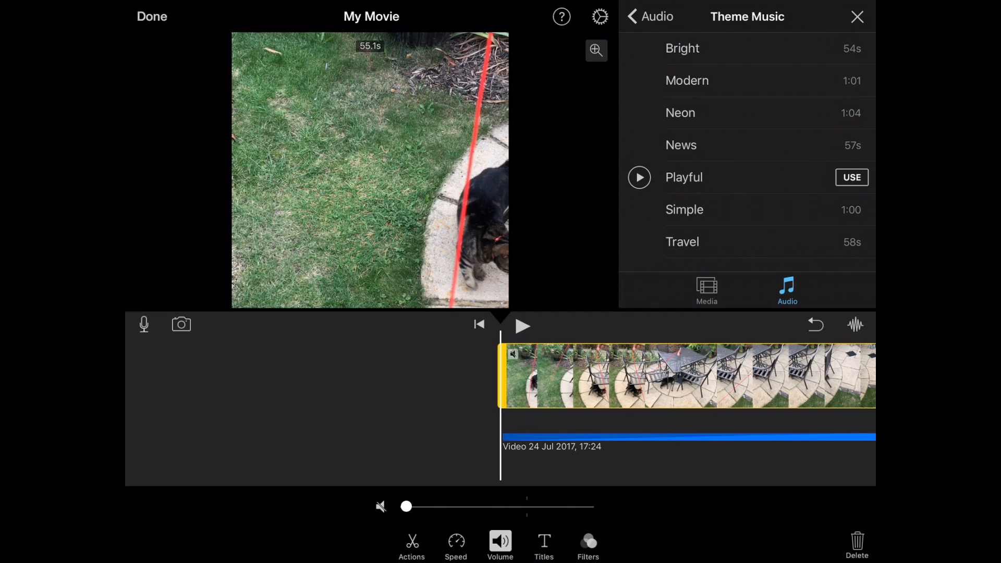
{"action": "left_click", "coordinate": [851, 178]}
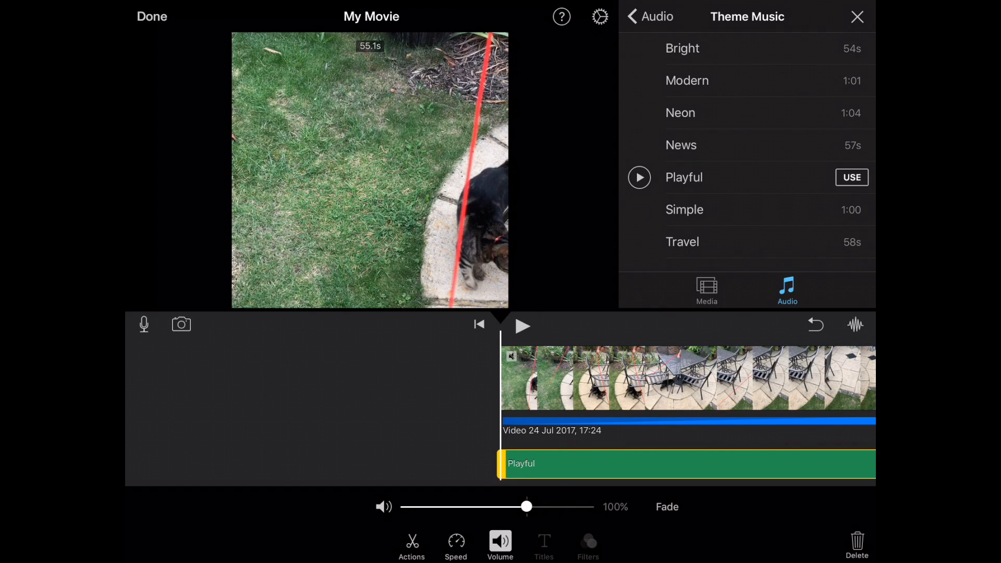
Step: Set the Playful track volume to 50% with a fade-in, then return to Audio categories
{"action": "left_click_drag", "start_coordinate": [527, 506], "coordinate": [482, 506]}
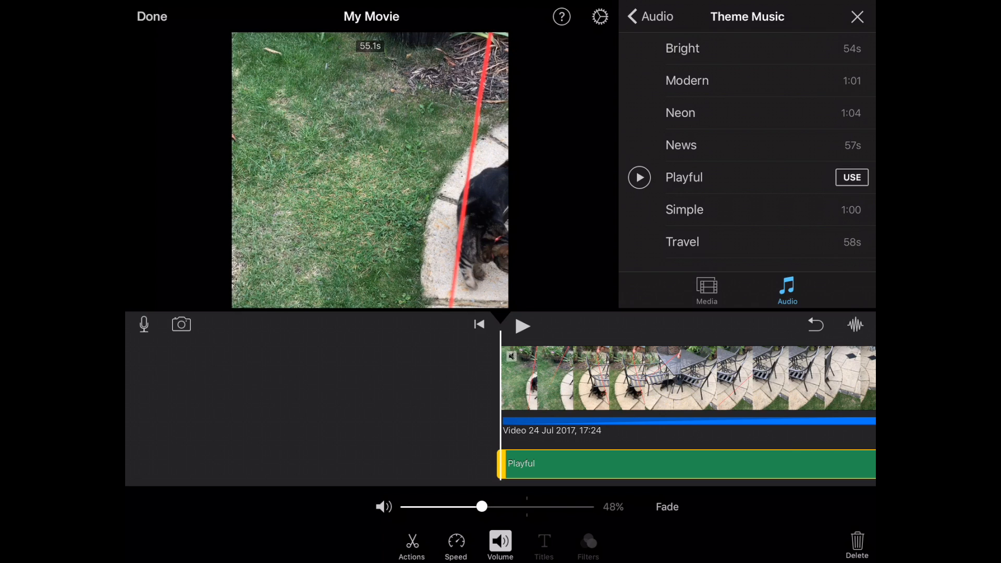
{"action": "left_click_drag", "start_coordinate": [481, 507], "coordinate": [484, 506]}
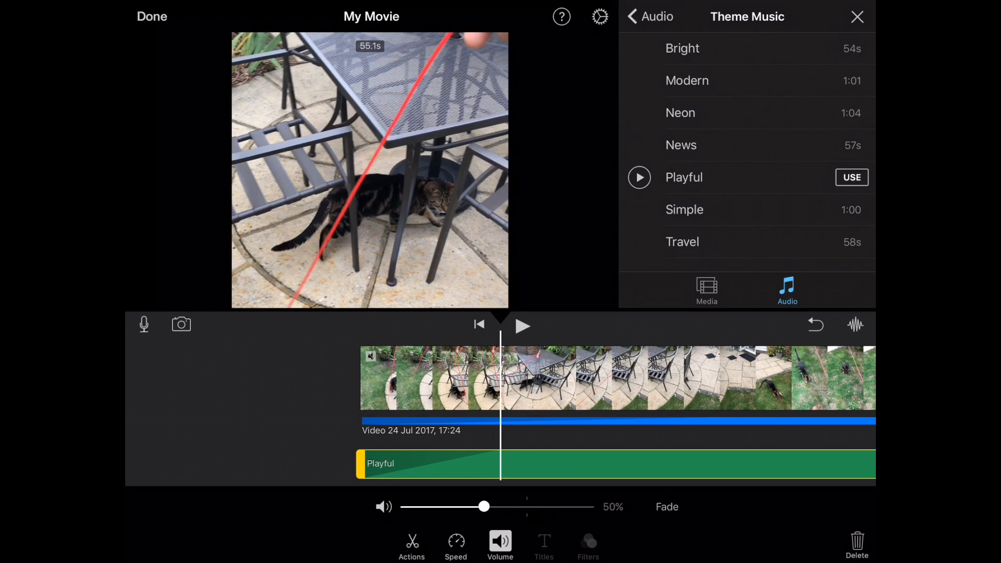
{"action": "left_click", "coordinate": [650, 17]}
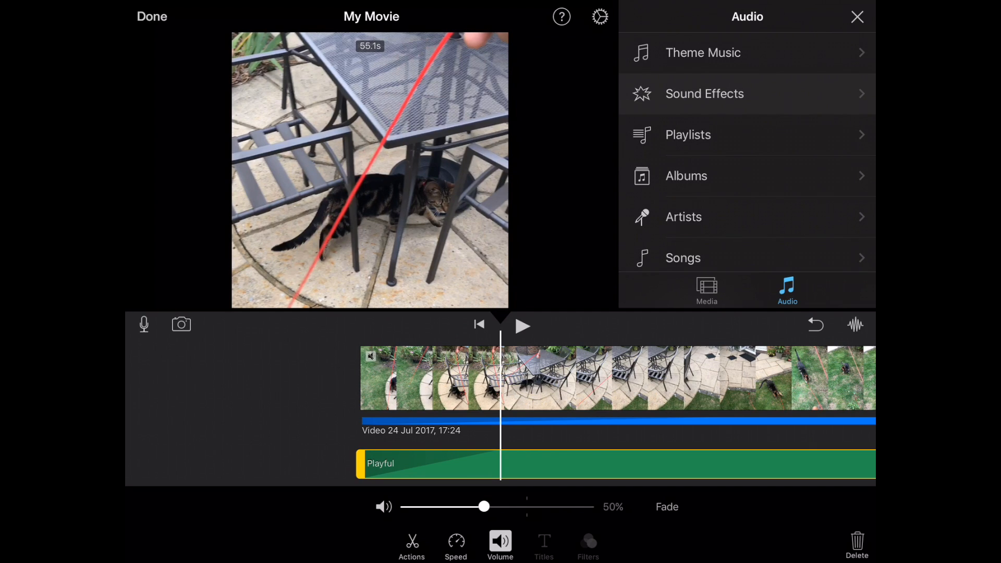
Step: Add the Thunder sound effect from Sound Effects and play the movie to review it
{"action": "left_click", "coordinate": [705, 94]}
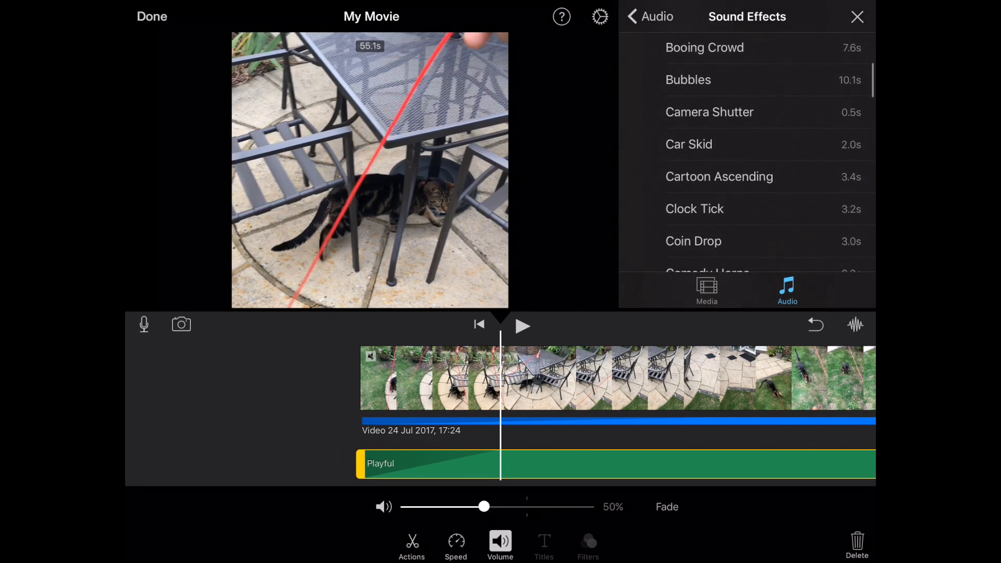
{"action": "scroll", "scroll_direction": "down", "scroll_amount": 3}
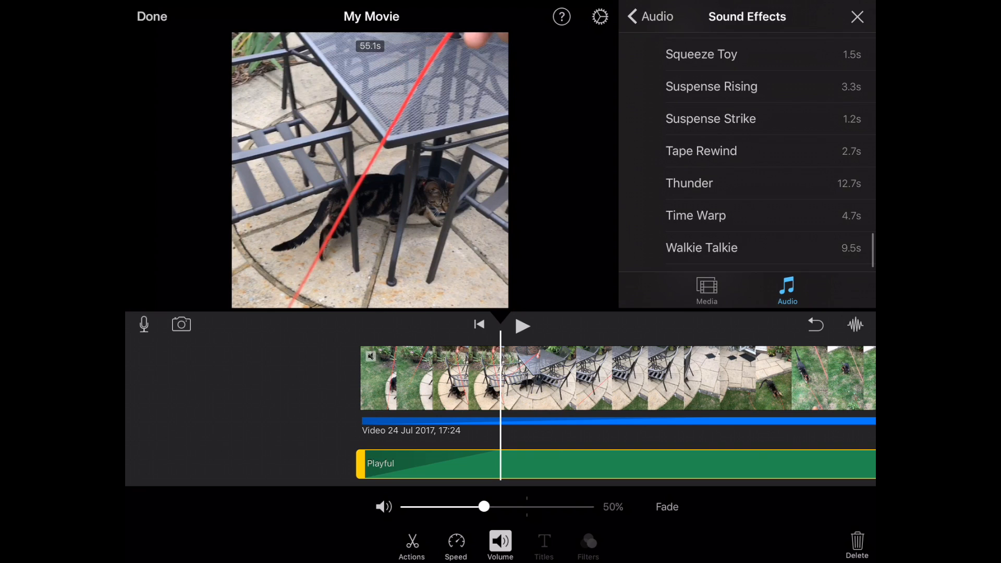
{"action": "scroll", "scroll_direction": "down", "scroll_amount": 3}
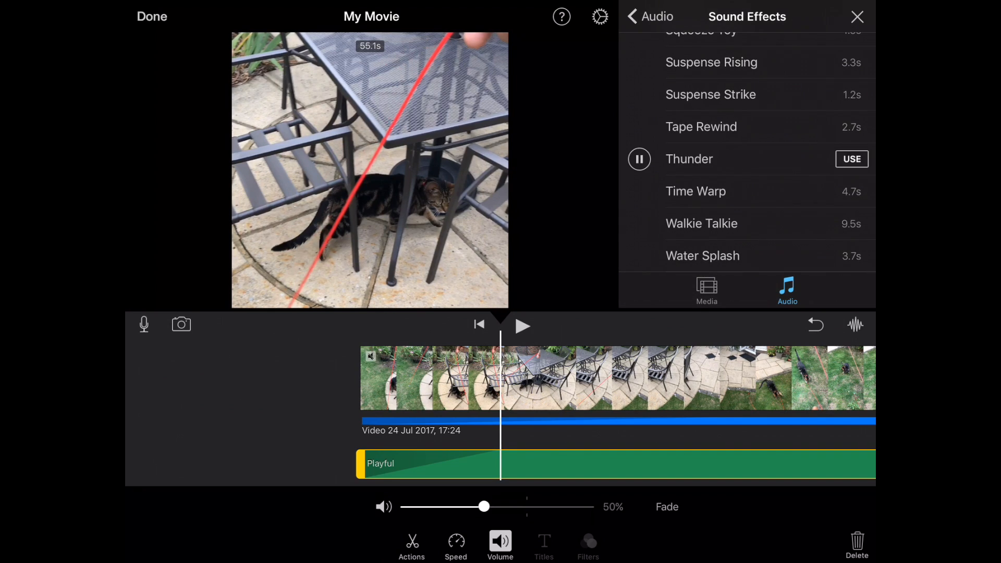
{"action": "left_click", "coordinate": [851, 159]}
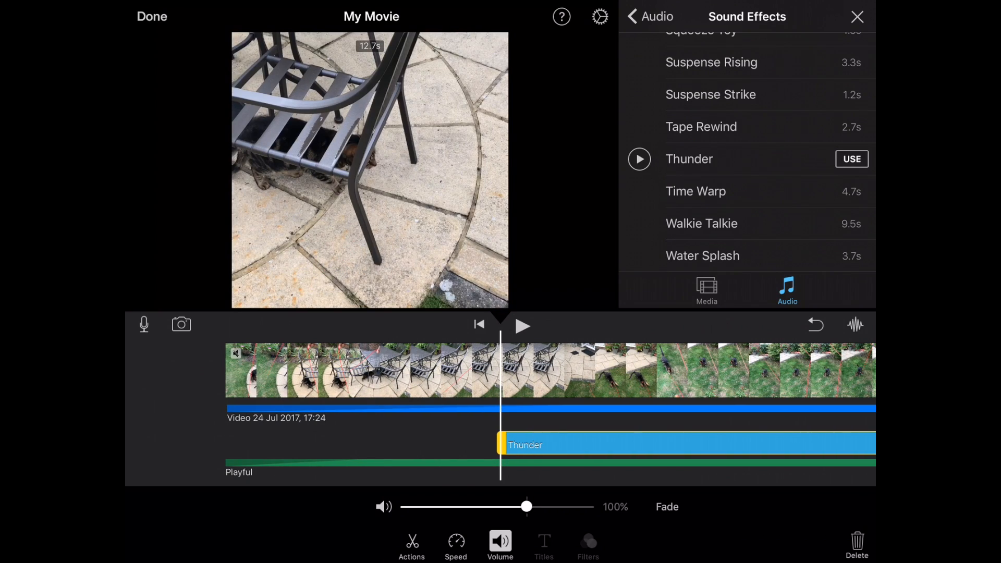
{"action": "left_click_drag", "start_coordinate": [527, 506], "coordinate": [481, 506]}
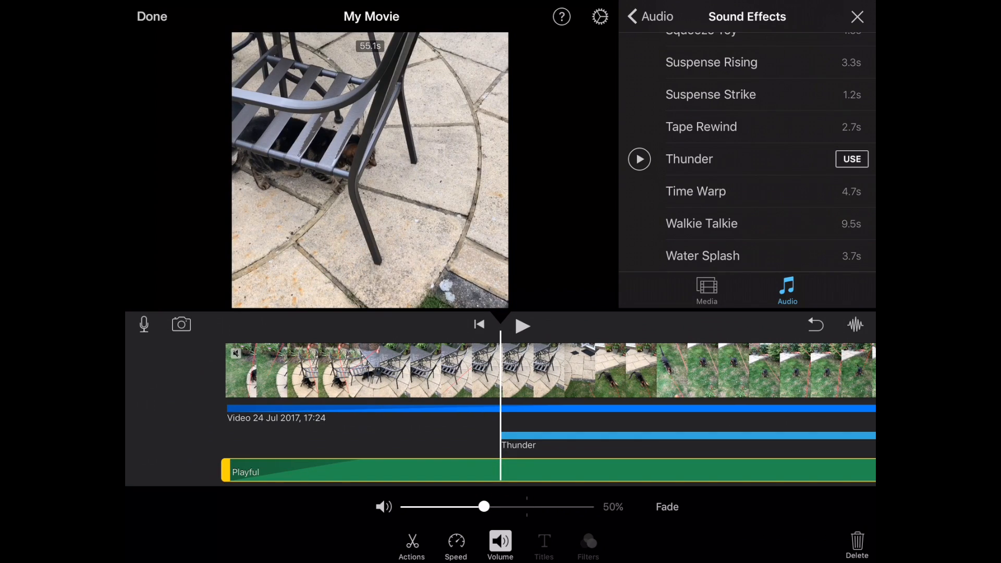
{"action": "left_click", "coordinate": [522, 325]}
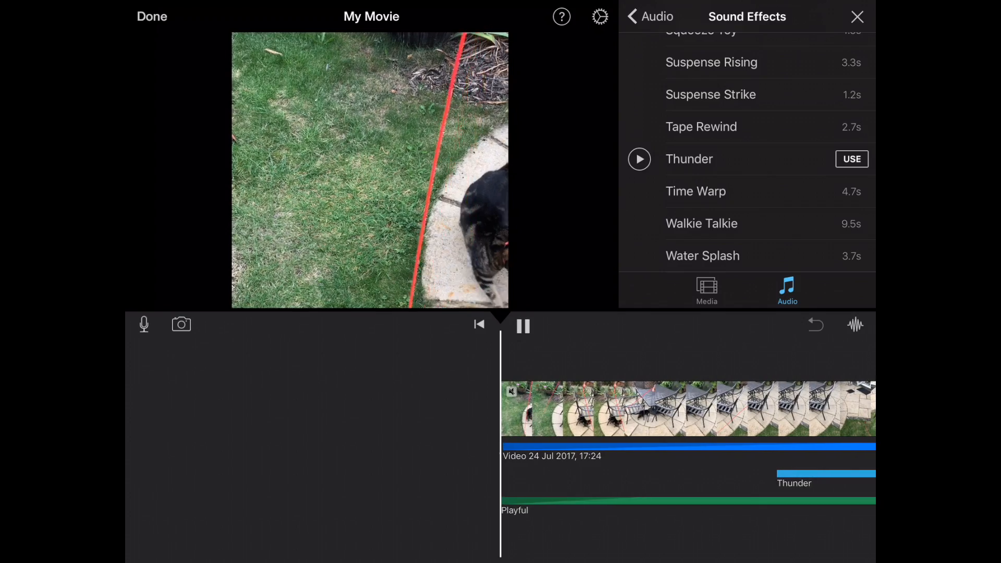